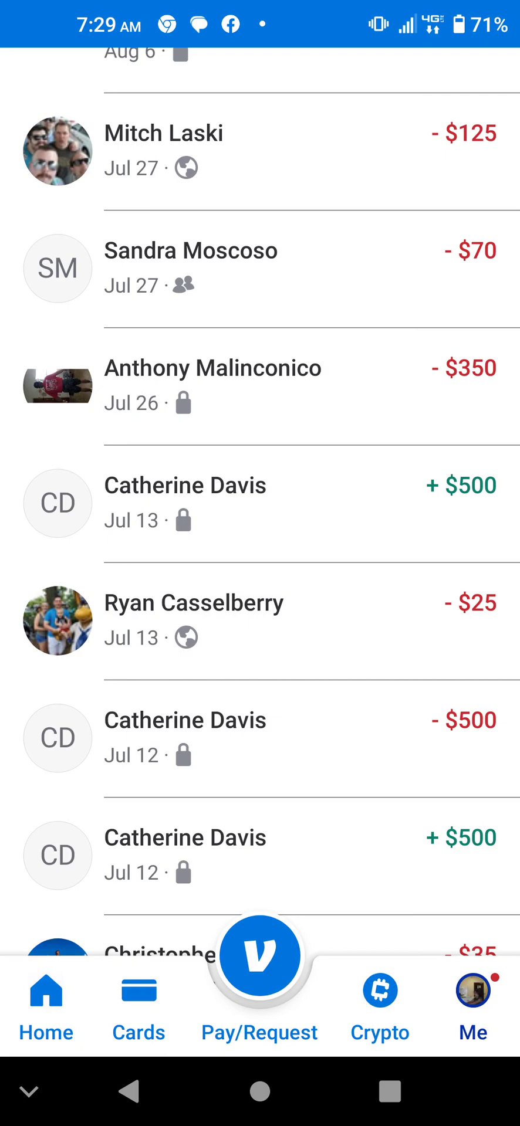
Scroll the transaction history down through the 2023 and 2022 payments into the December 2021 entries.
scroll("down", 3)
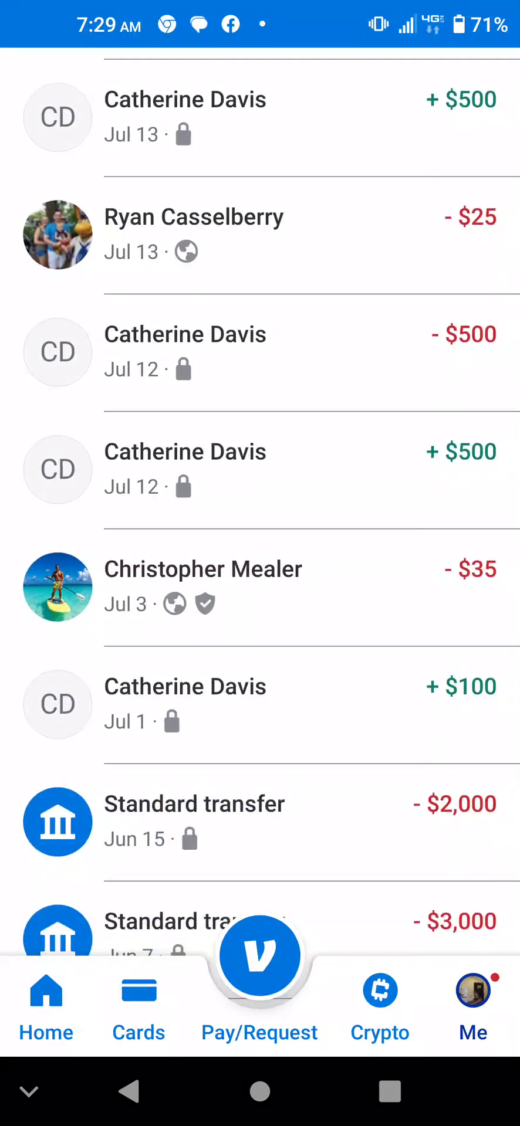
scroll("down", 3)
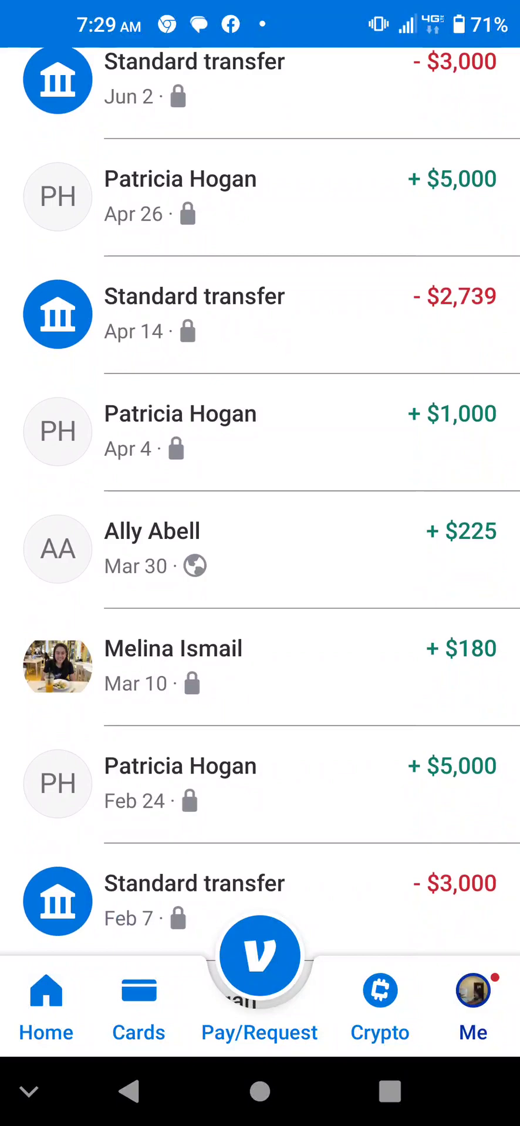
scroll("down", 3)
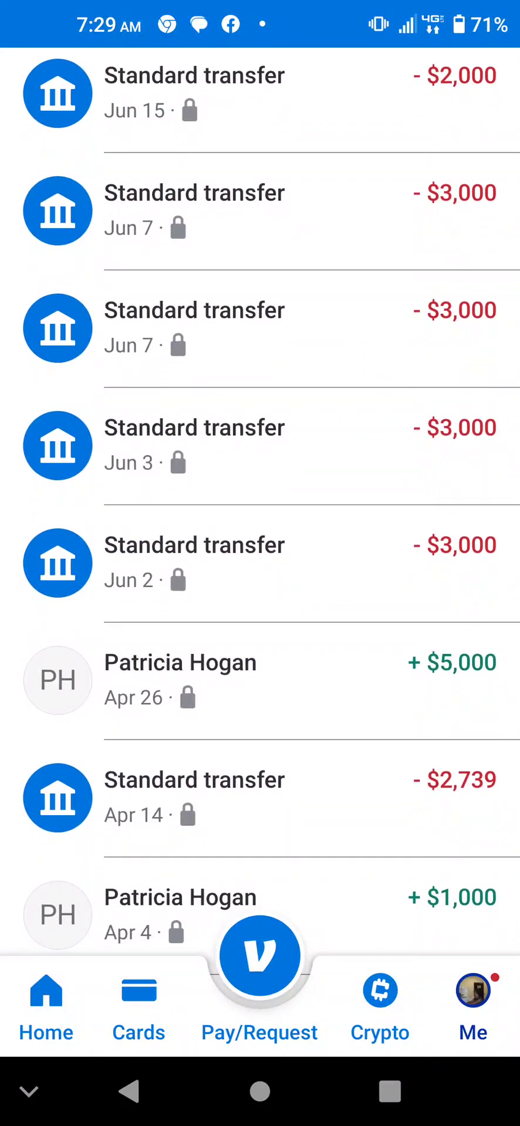
scroll("down", 3)
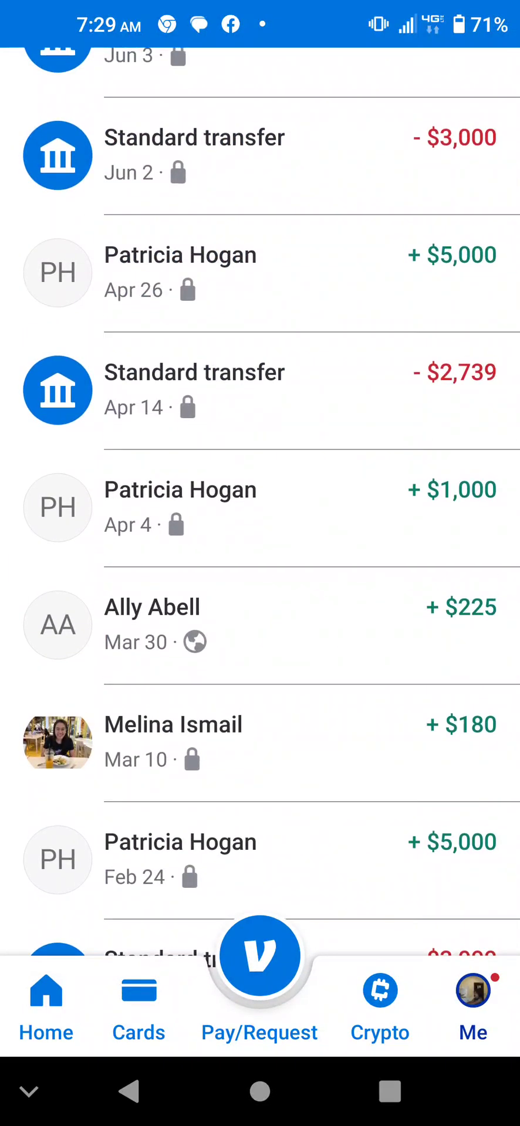
scroll("down", 3)
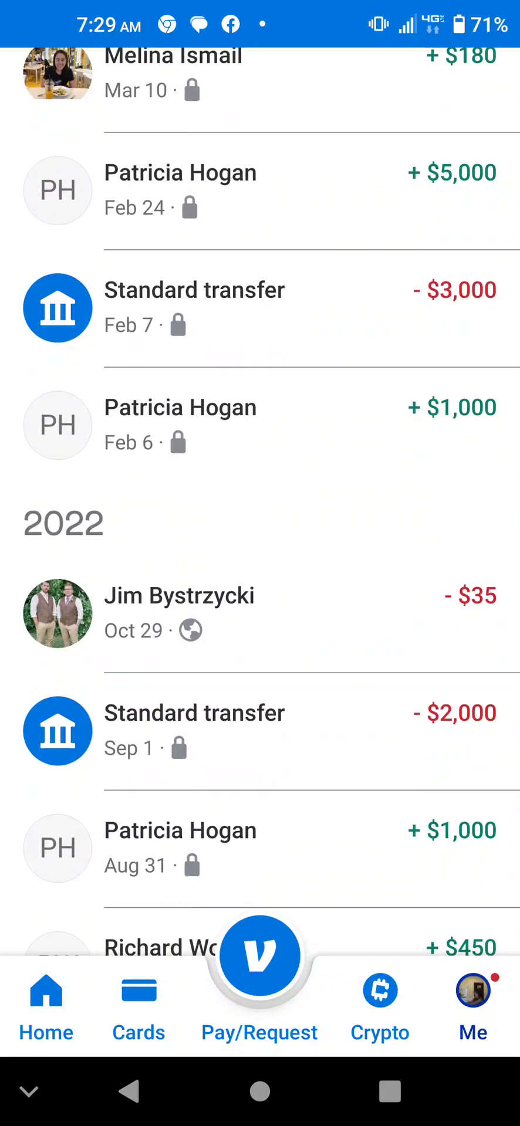
scroll("down", 3)
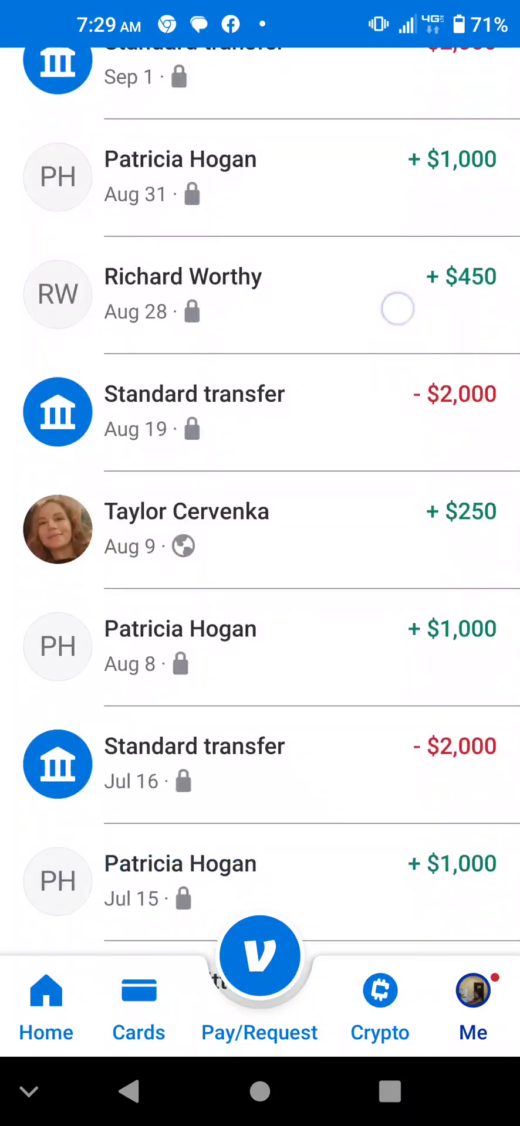
scroll("down", 3)
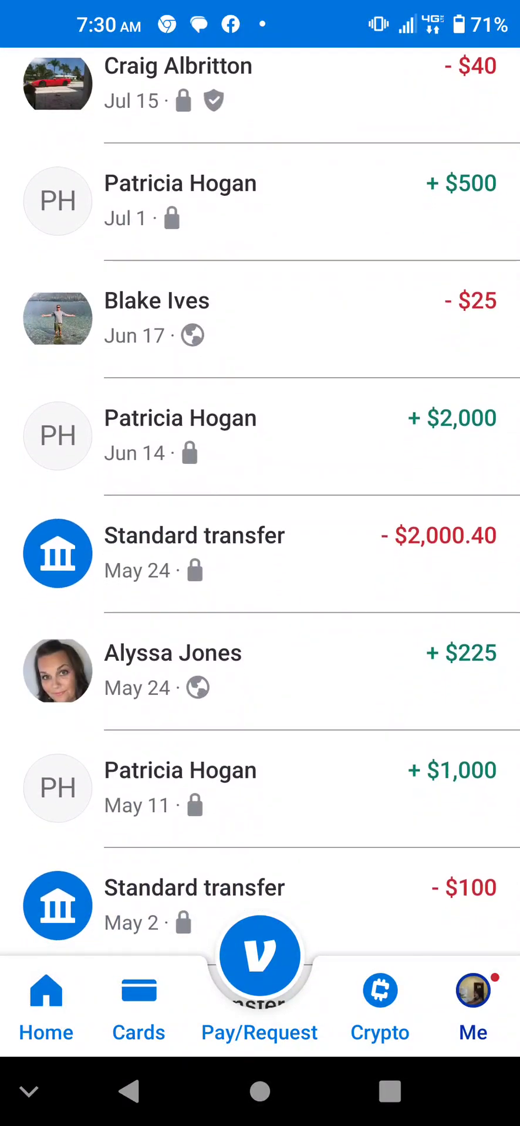
scroll("down", 3)
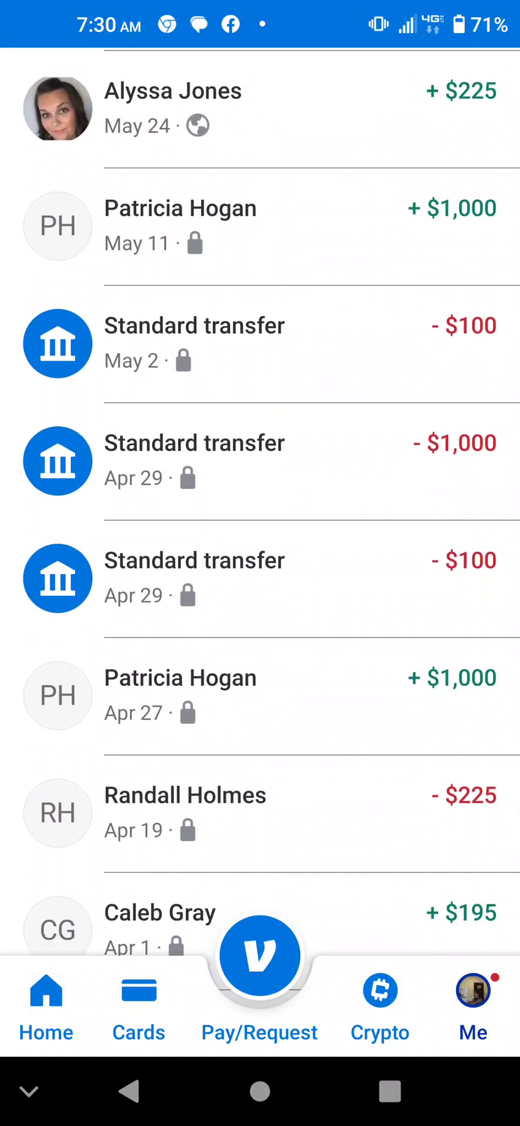
scroll("down", 3)
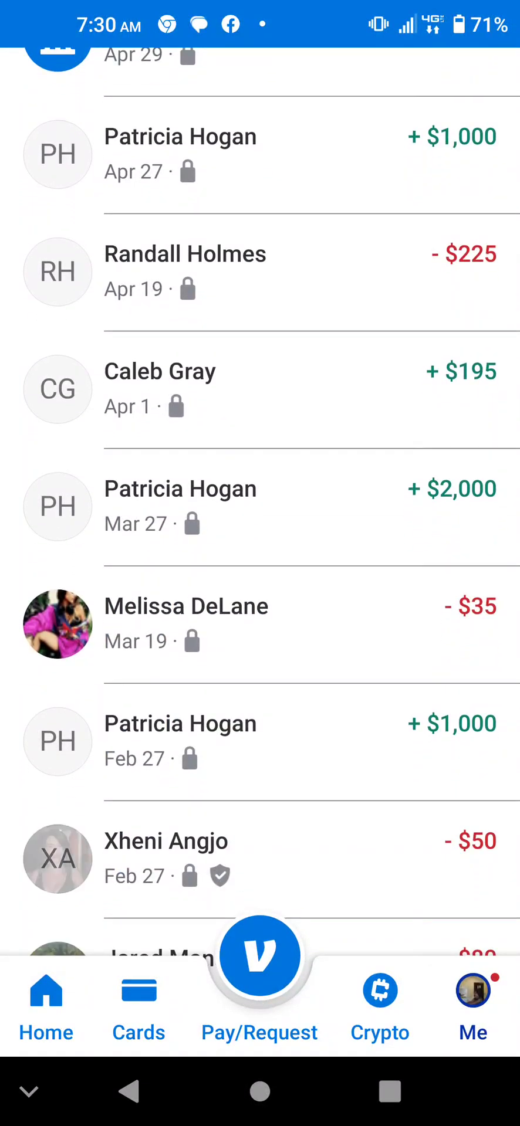
scroll("down", 3)
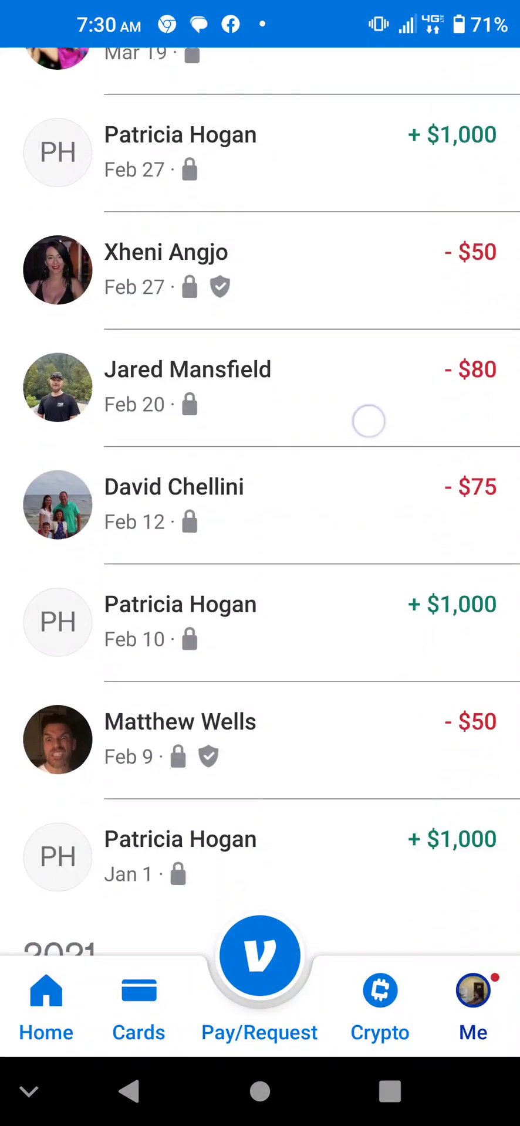
scroll("down", 3)
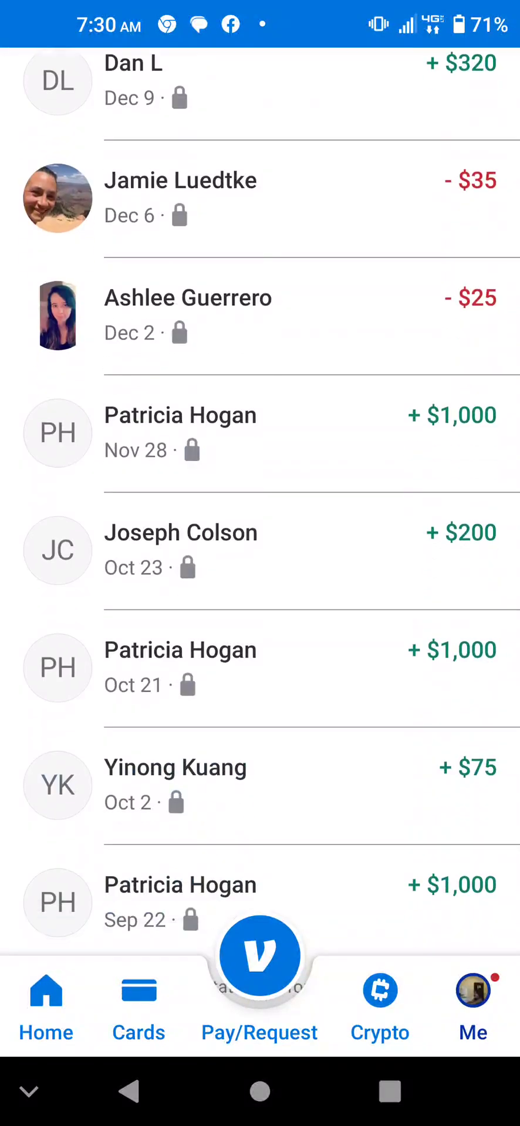
scroll("down", 3)
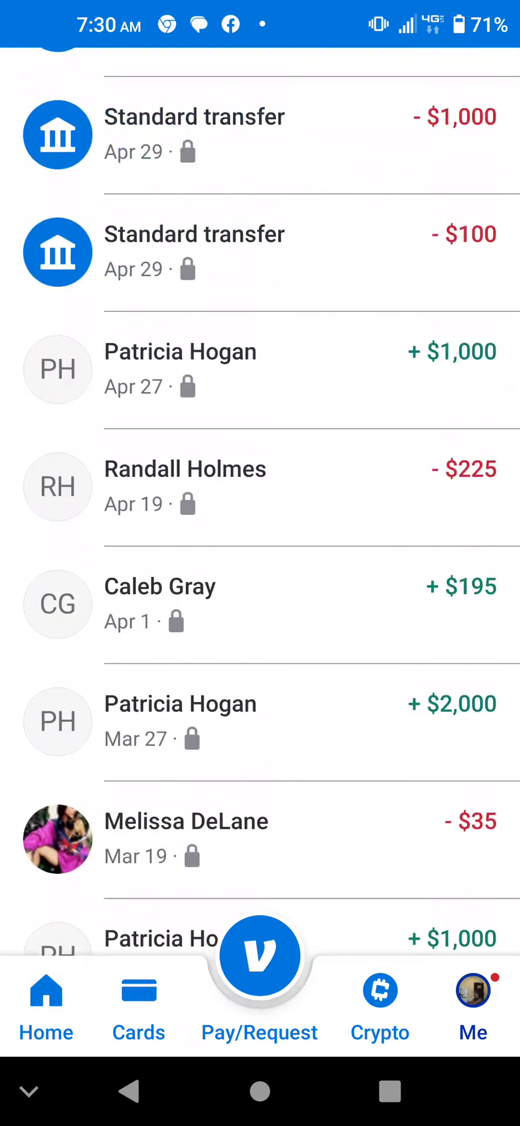
Scroll around the 2021 entries, then jump to the top showing the pending $235.00 request.
scroll("down", 3)
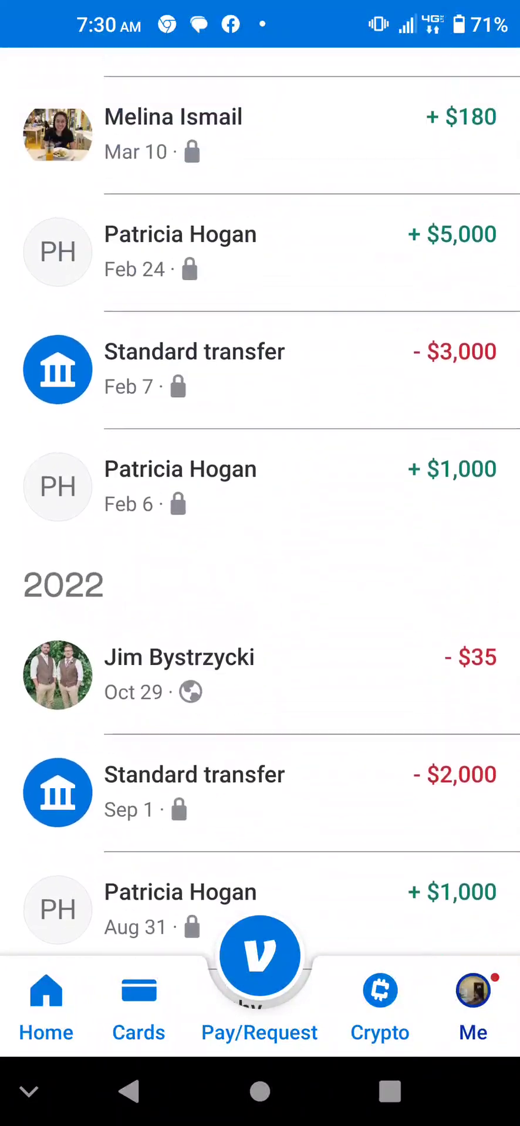
scroll("down", 3)
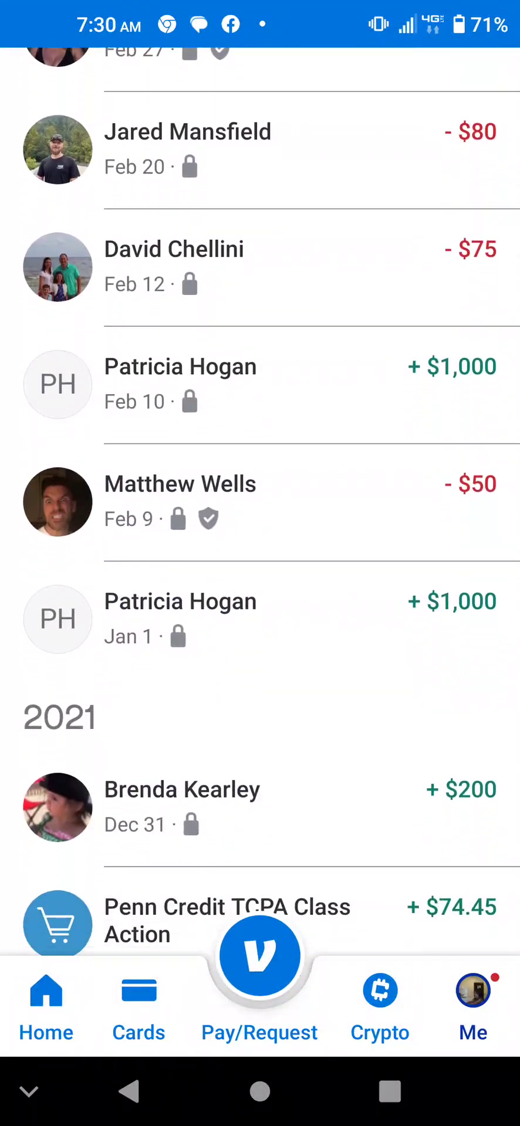
scroll("up", 3)
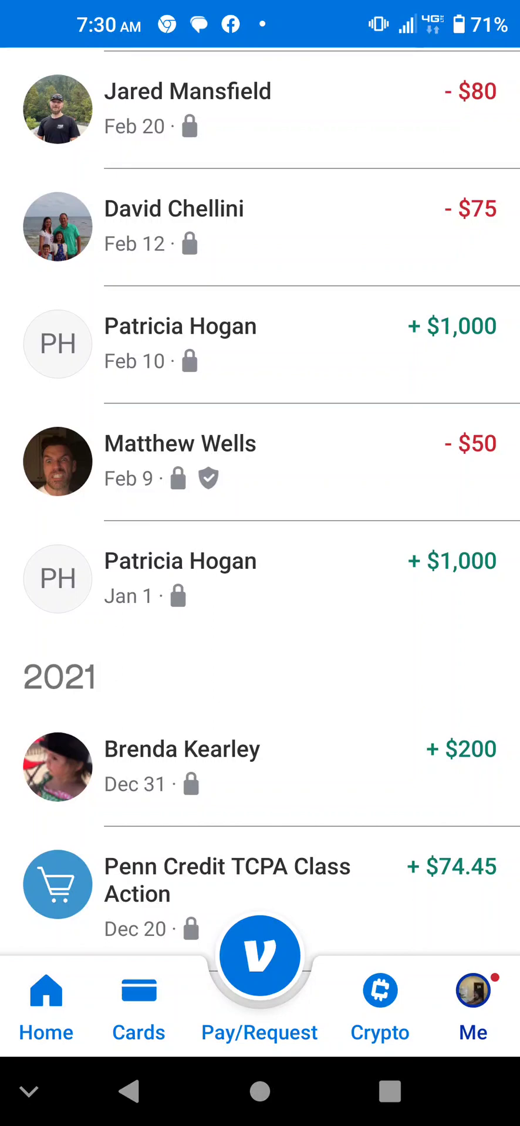
scroll("down", 3)
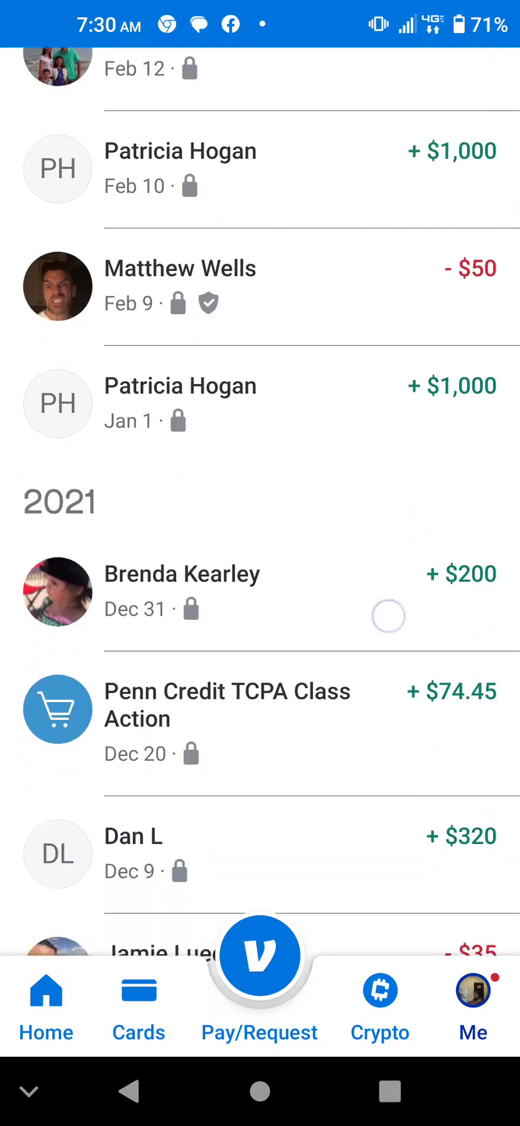
scroll("down", 3)
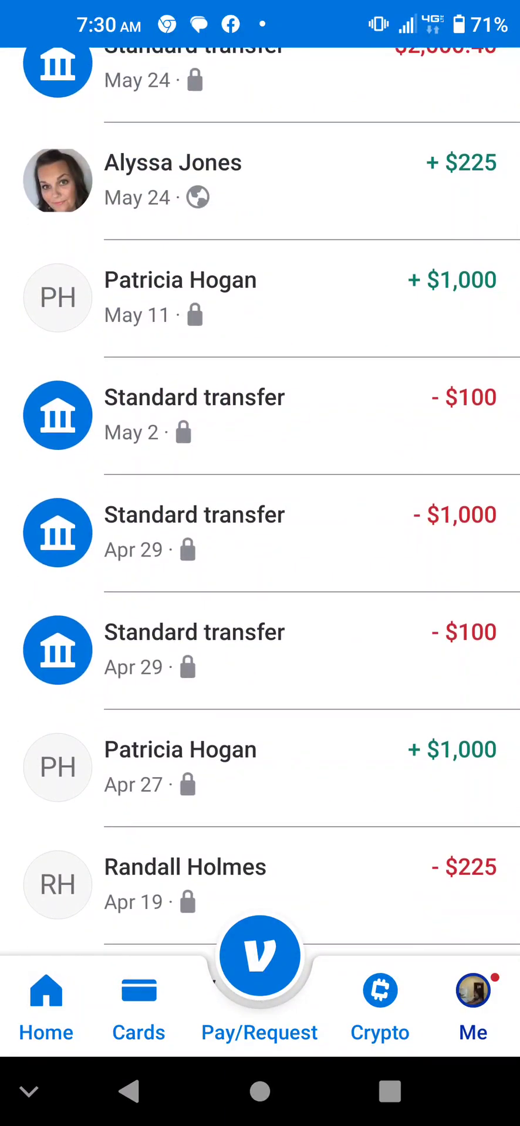
left_click(472, 997)
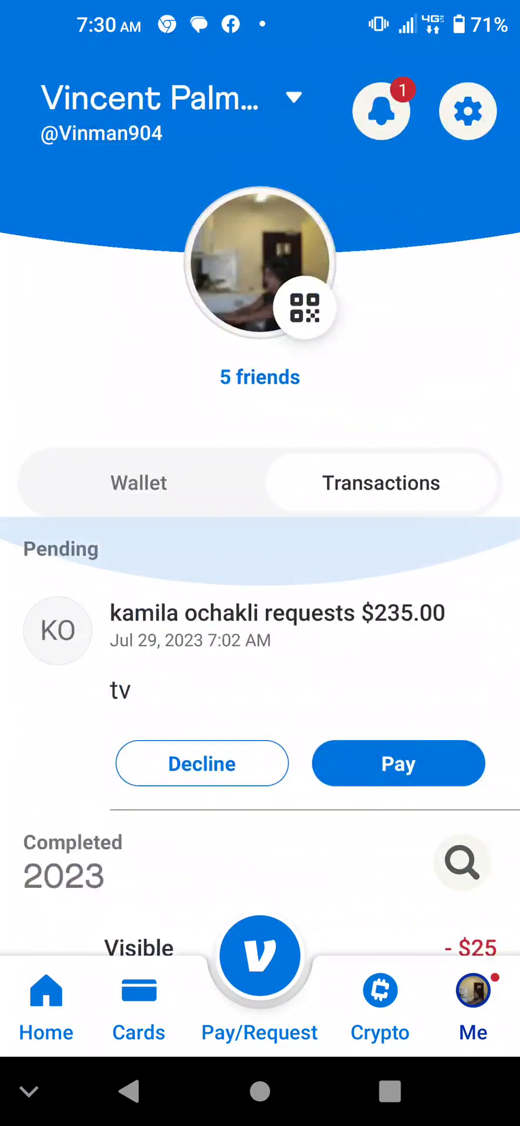